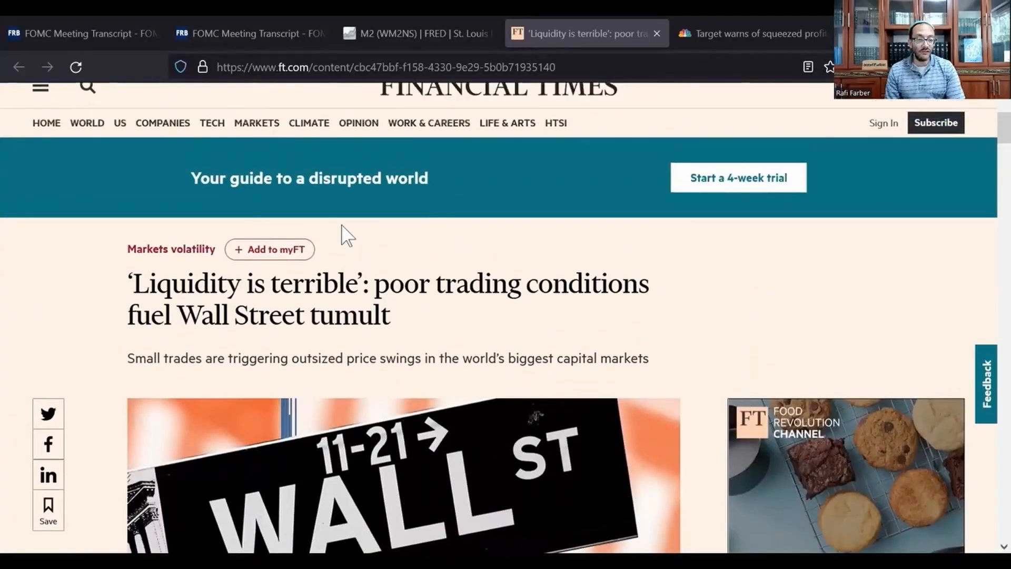
- Scroll to the Jan-20 row and select the 8-week bills figure of 150.5
{"action": "scroll", "scroll_direction": "down", "scroll_amount": 3}
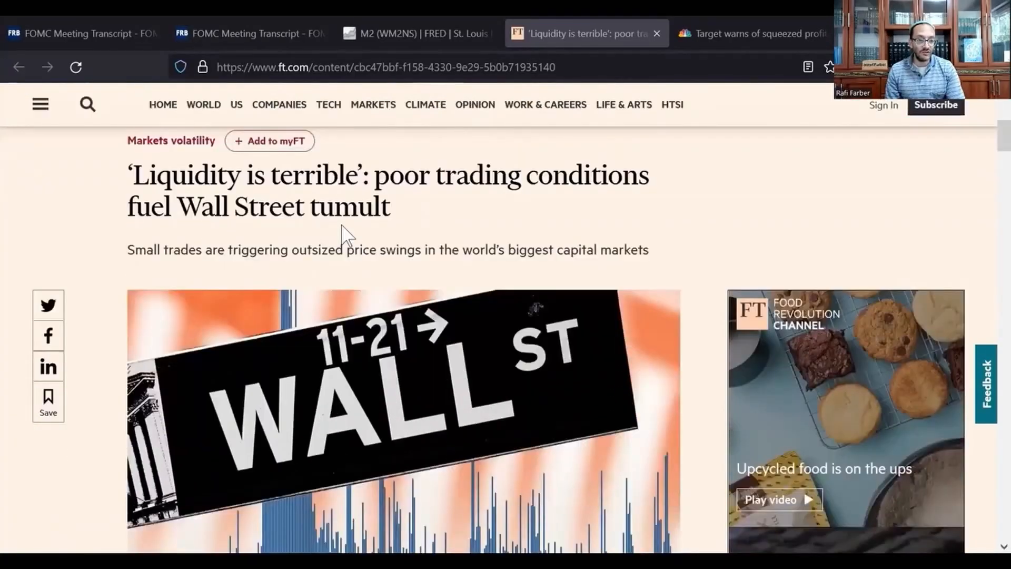
{"action": "mouse_move", "coordinate": [355, 271]}
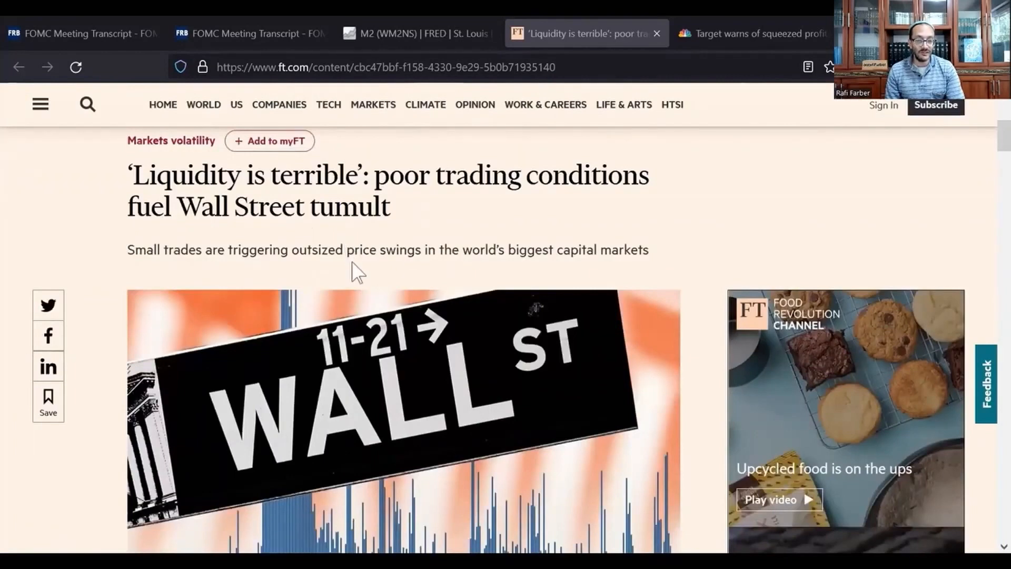
{"action": "scroll", "scroll_direction": "down", "scroll_amount": 3}
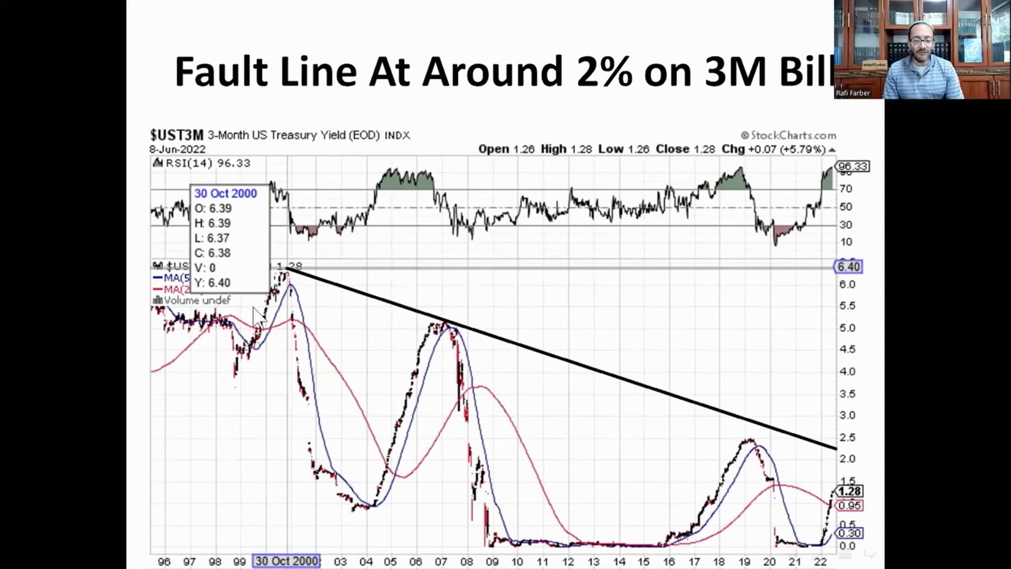
{"action": "mouse_move", "coordinate": [361, 404]}
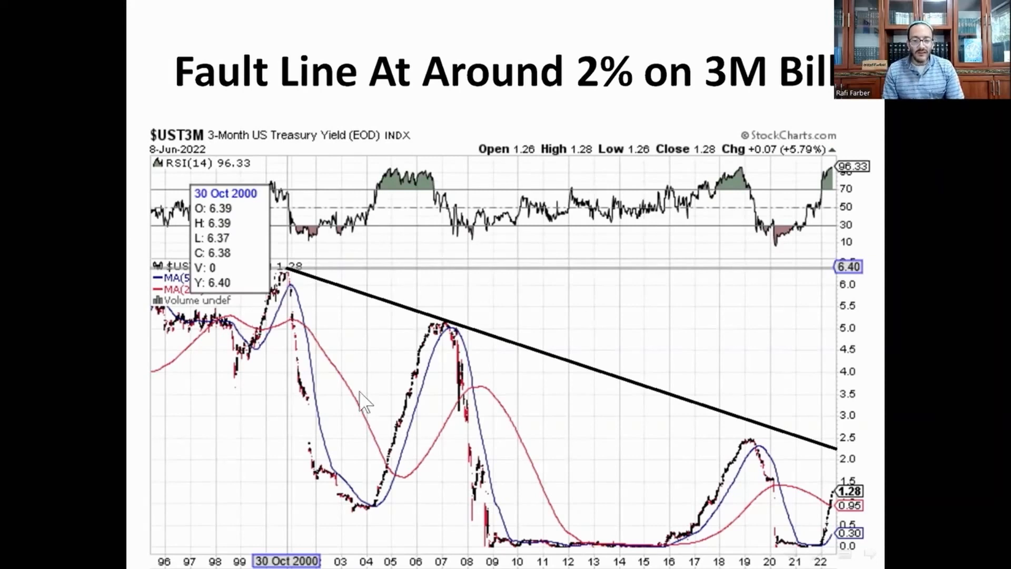
{"action": "mouse_move", "coordinate": [757, 452]}
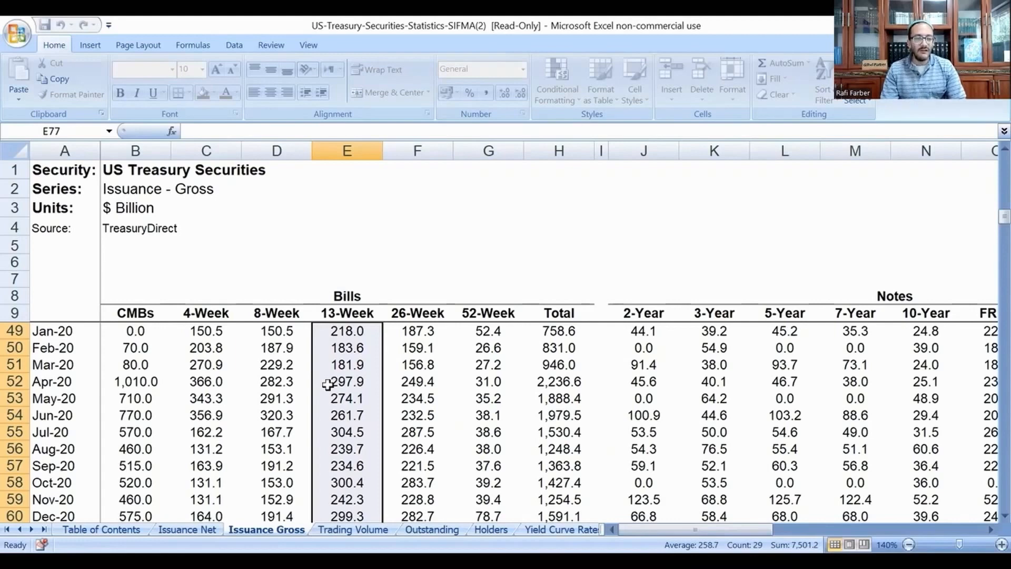
{"action": "left_click", "coordinate": [276, 330]}
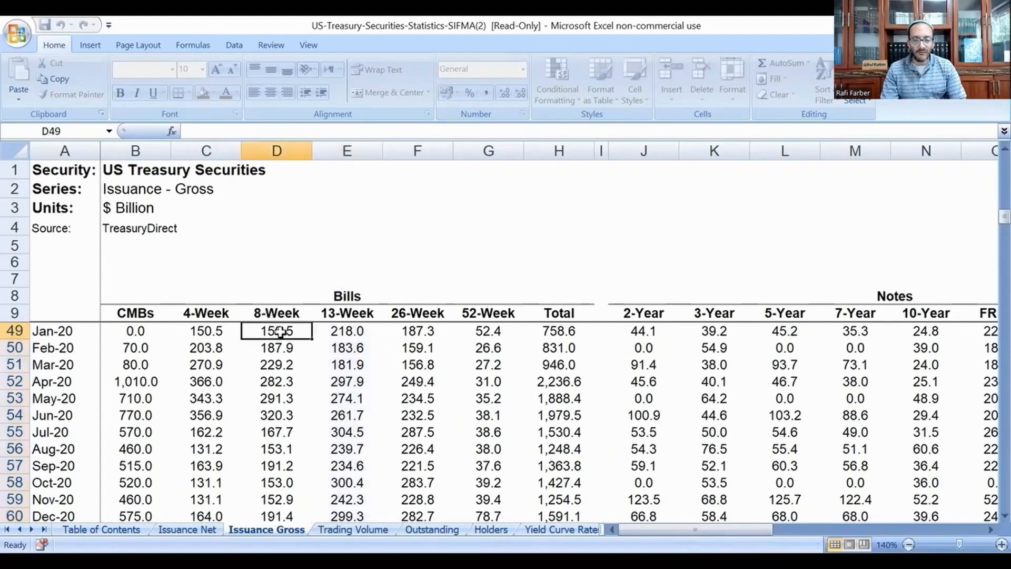